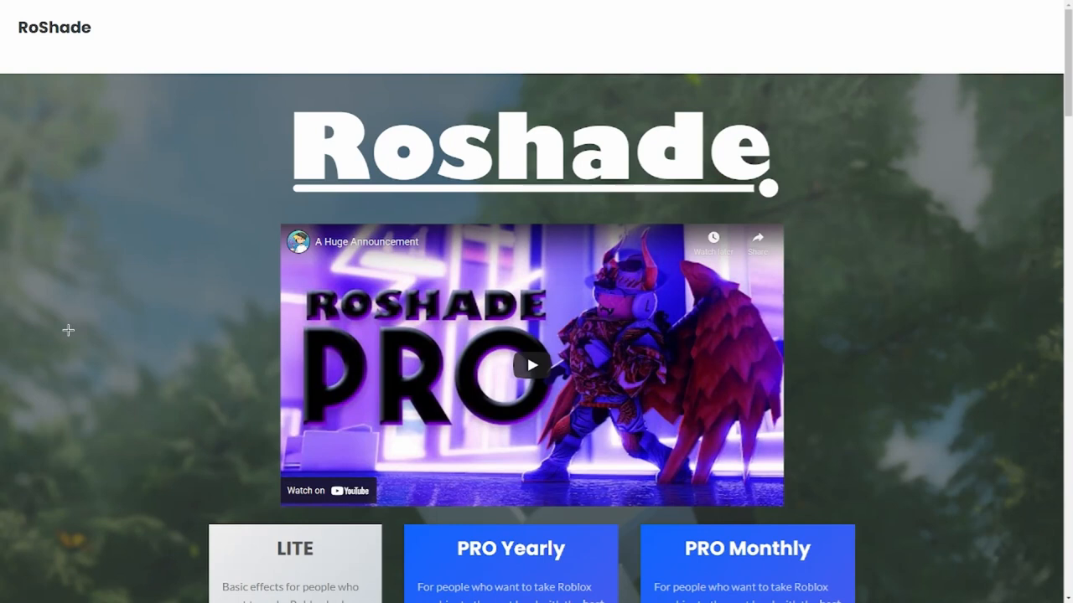
mouse_move(595, 197)
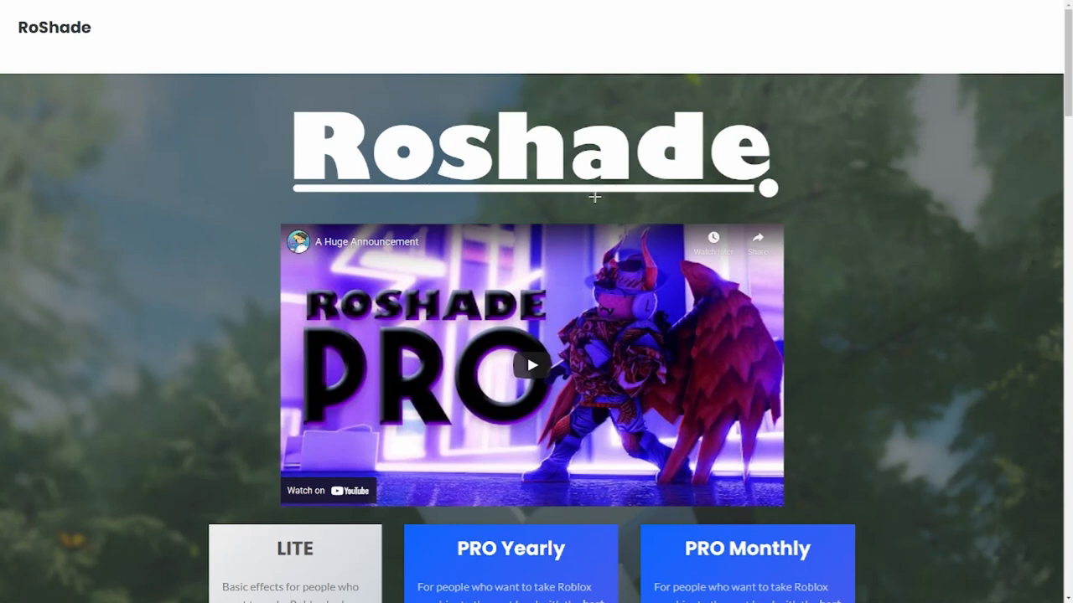
- Choose the free Lite plan to reach the Roshade 2.2.2 download page
scroll("down", 3)
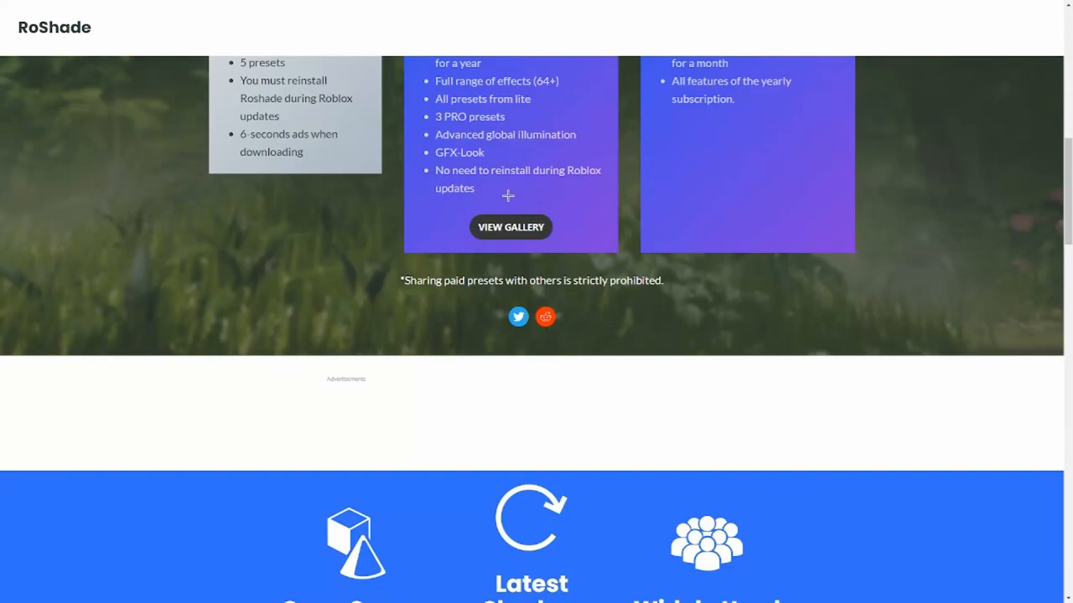
scroll("up", 3)
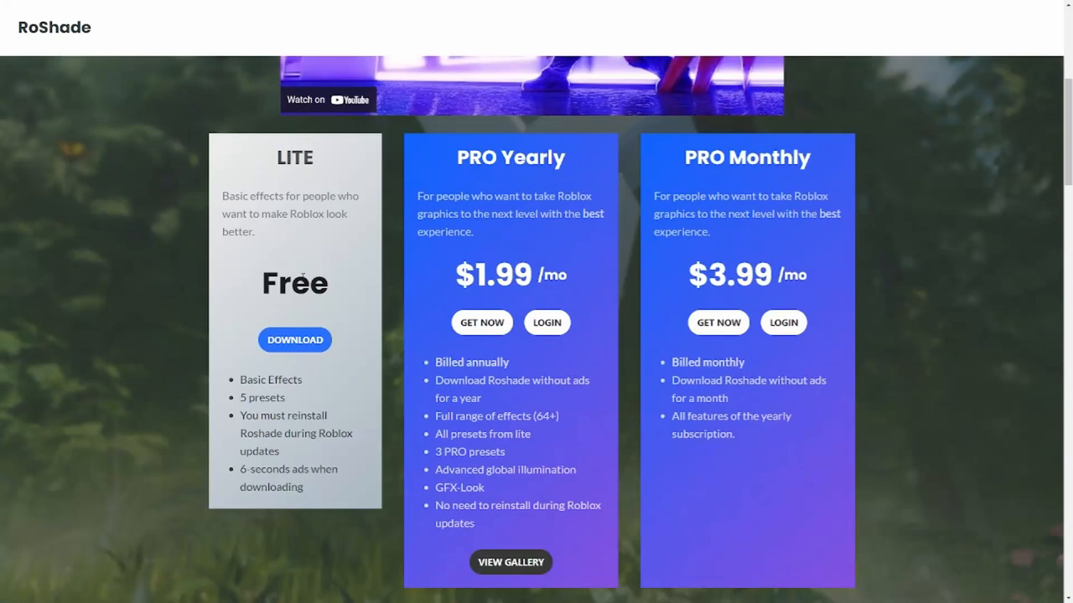
mouse_move(755, 185)
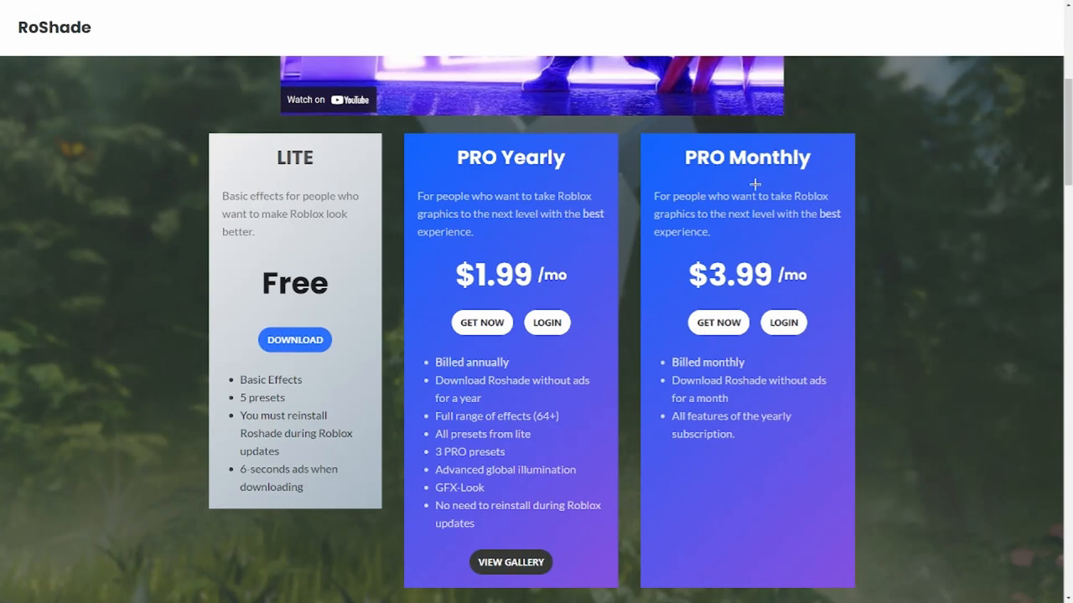
mouse_move(626, 379)
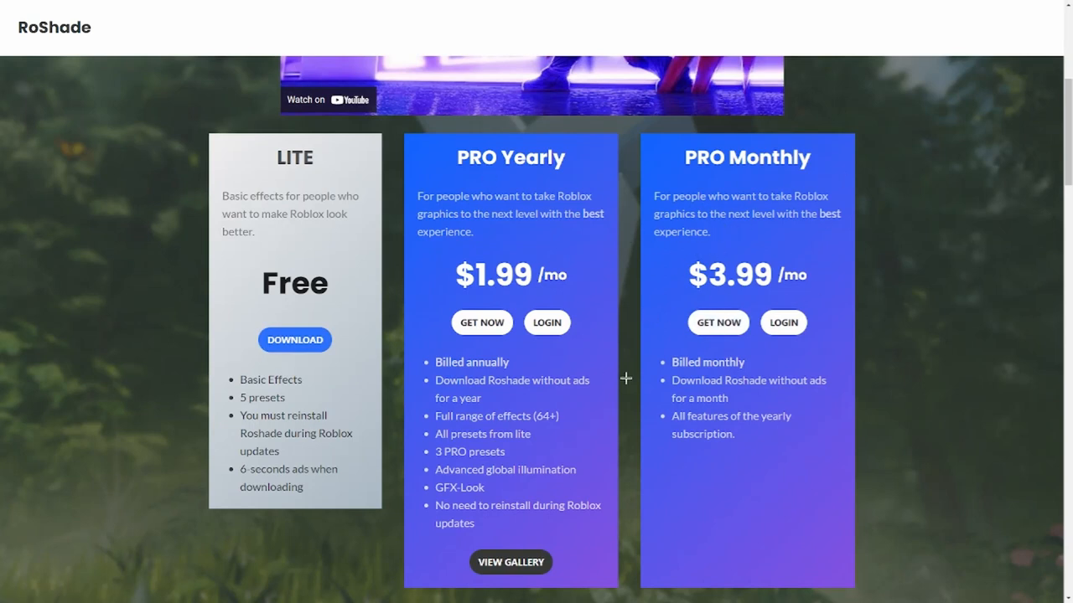
left_click(295, 338)
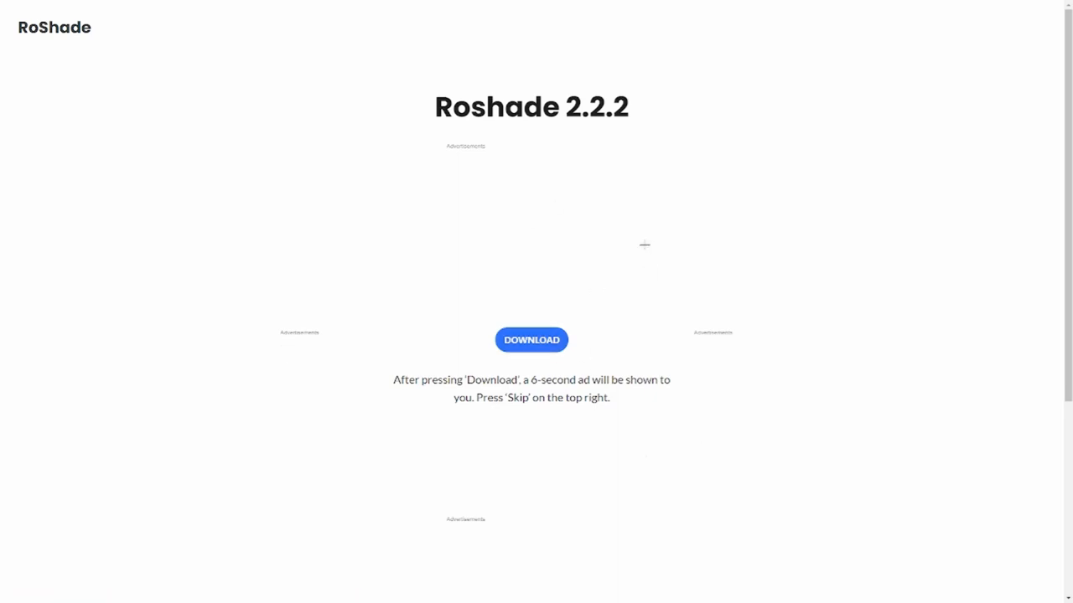
- Start the Roshade 2.2.2 download, bringing up the pre-download ad countdown
left_click(532, 338)
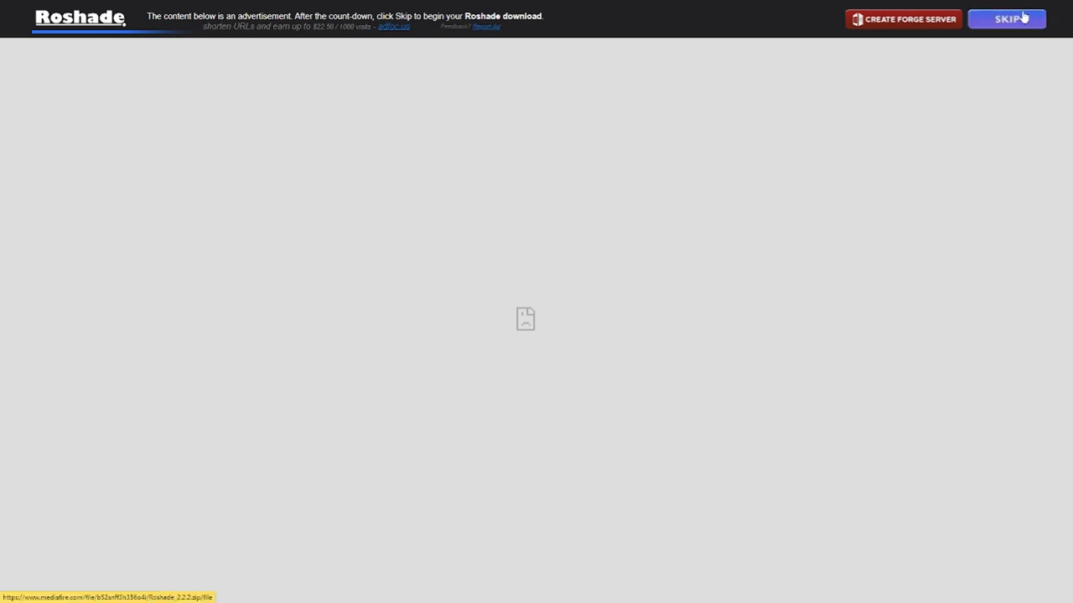
- Skip the ad and download the 43.46MB Roshade 2.2.2.zip from MediaFire
left_click(1006, 18)
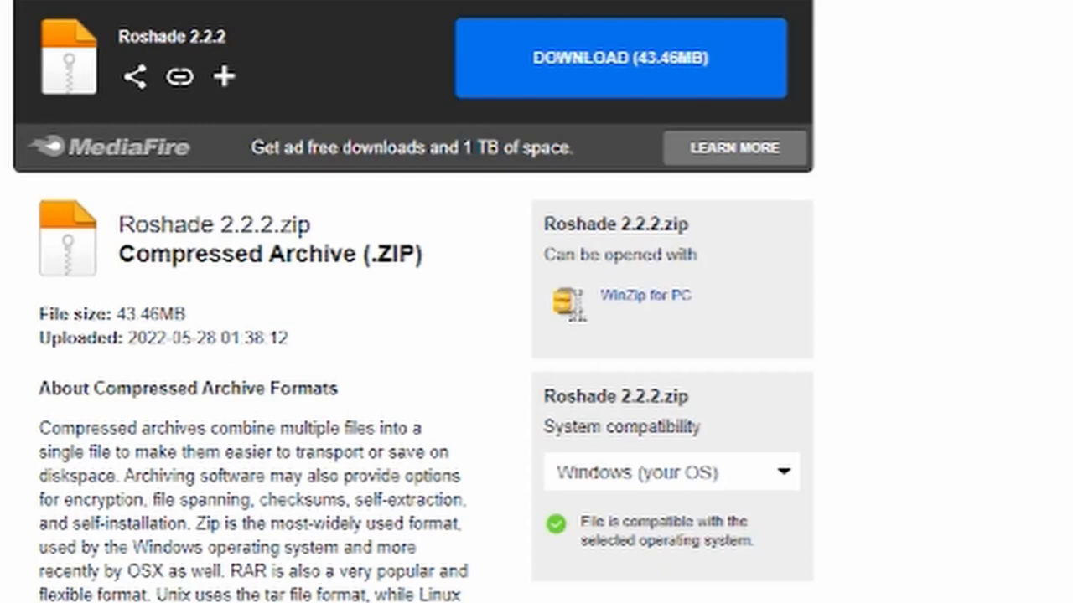
mouse_move(624, 76)
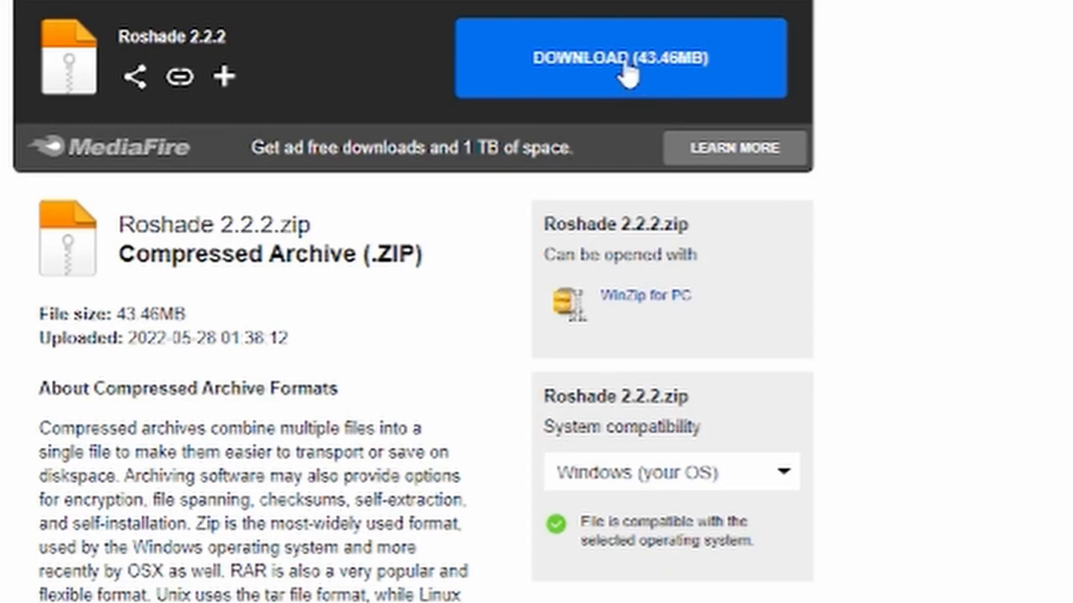
left_click(620, 57)
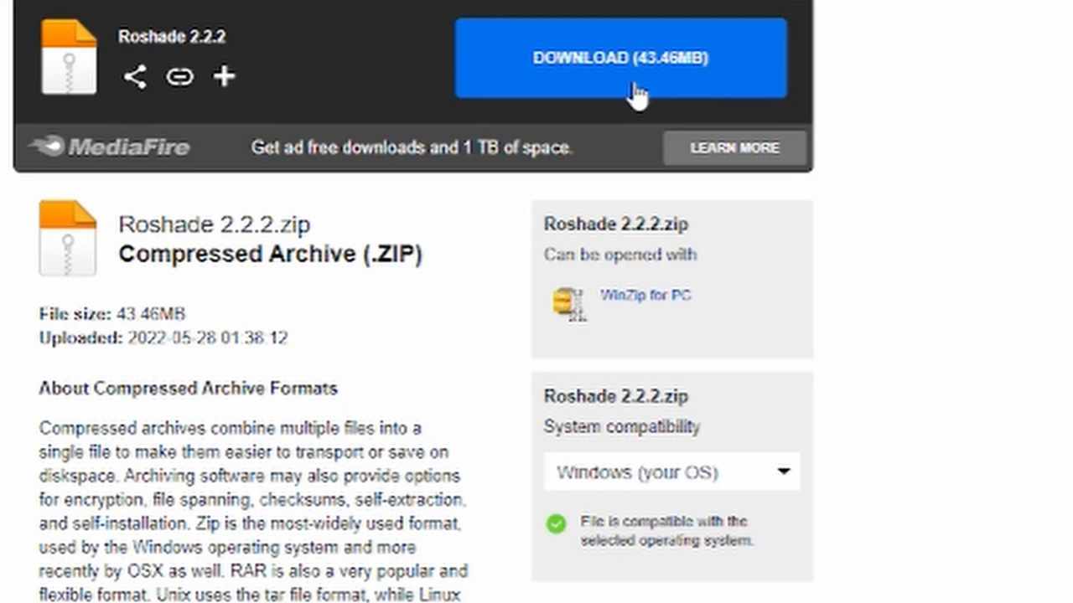
left_click(620, 57)
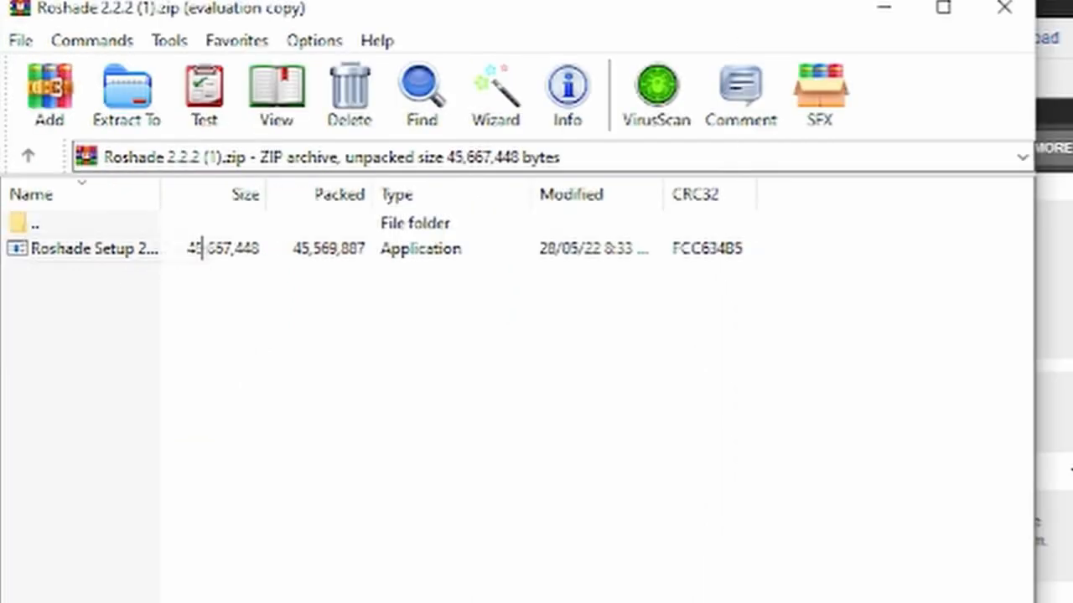
mouse_move(92, 248)
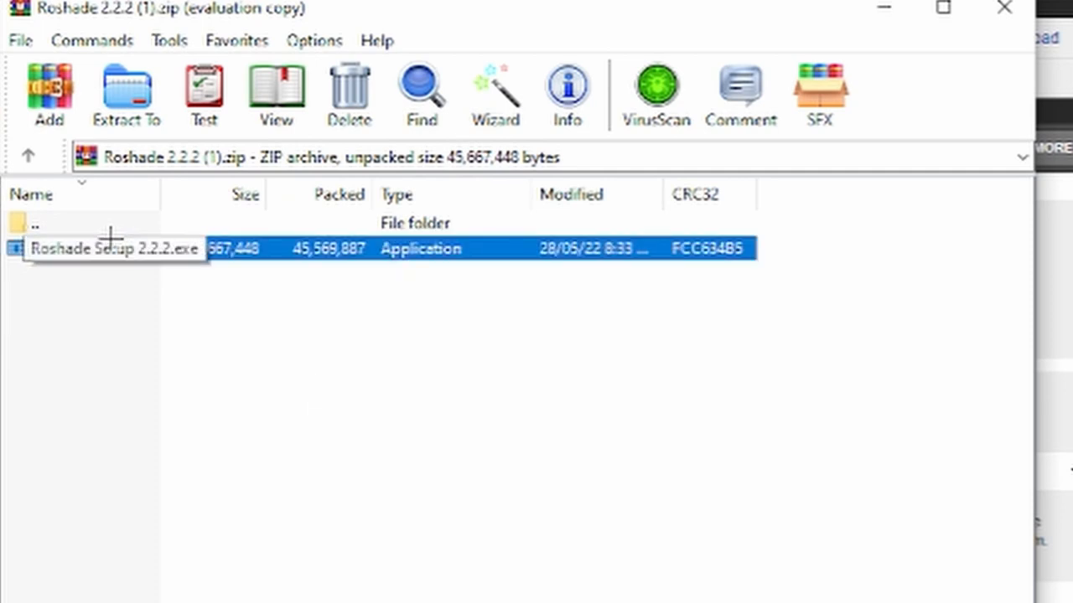
mouse_move(109, 238)
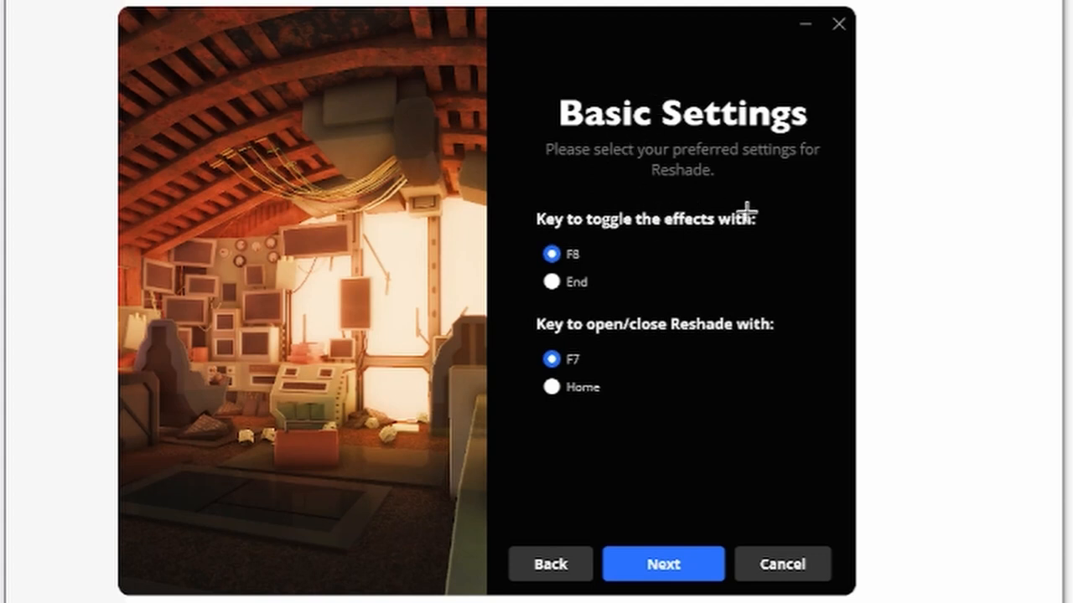
mouse_move(595, 235)
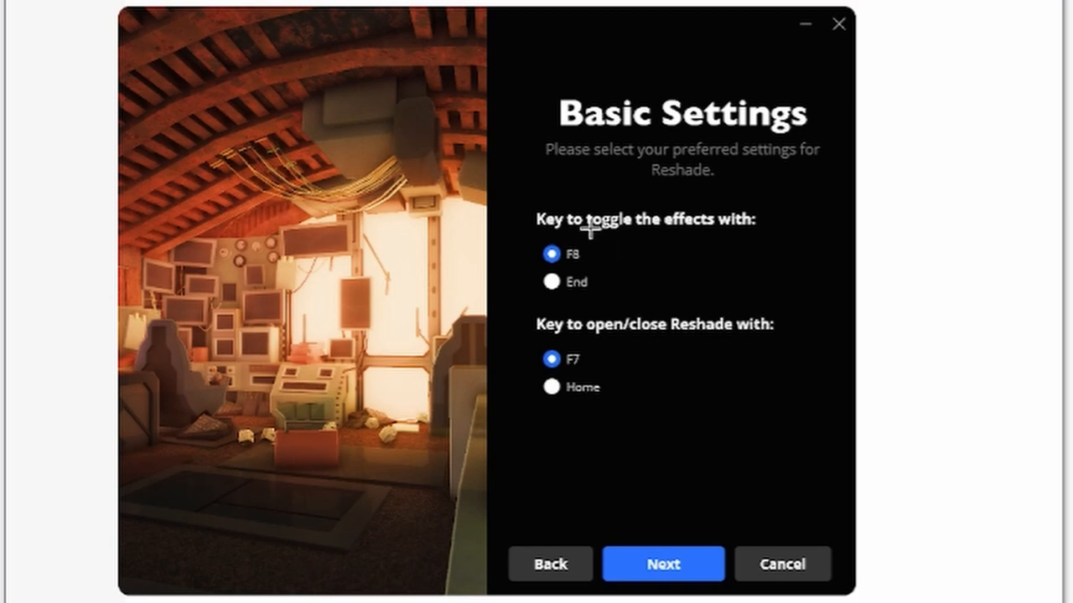
mouse_move(631, 254)
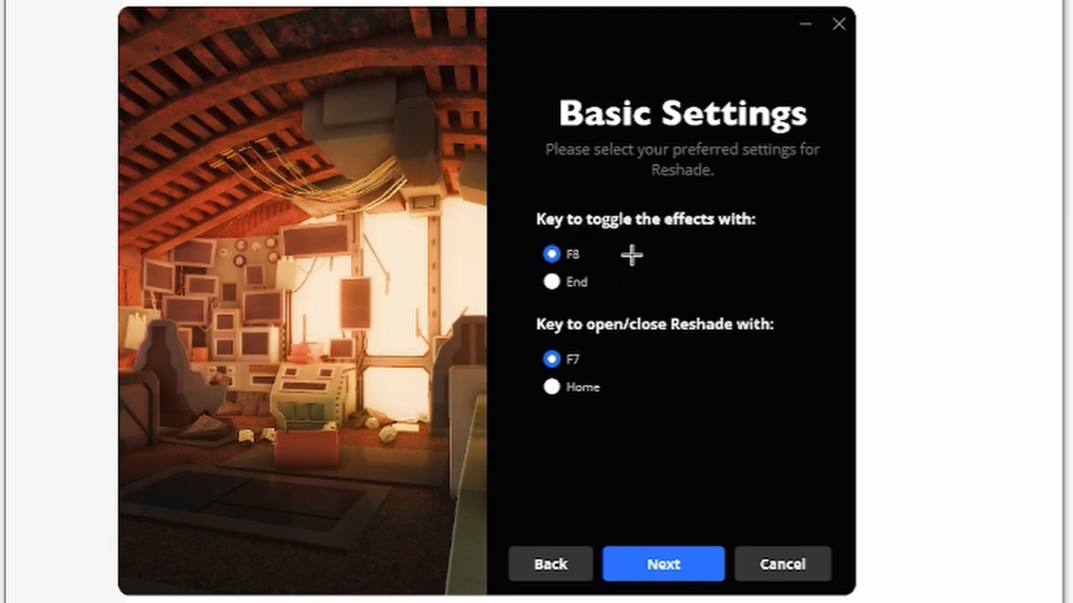
mouse_move(663, 231)
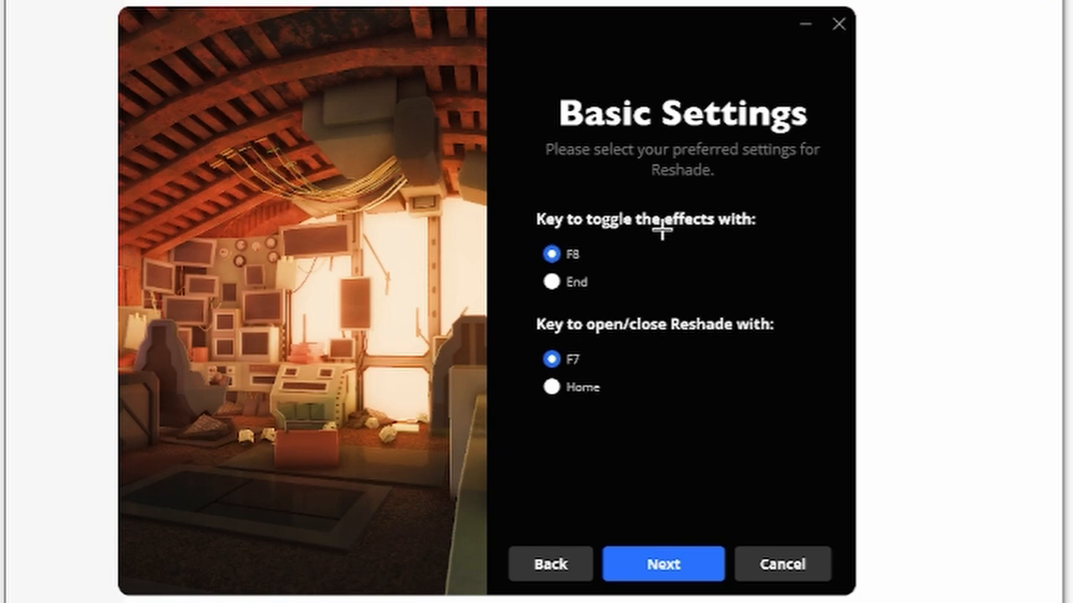
mouse_move(603, 291)
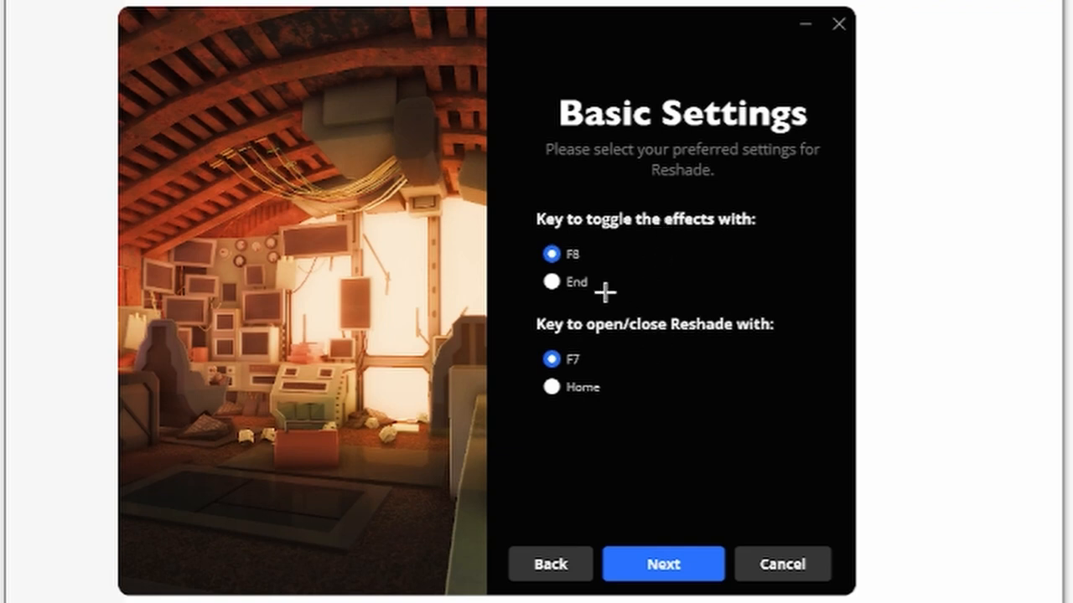
- Set End to toggle effects and Home to open Roshade, then continue to presets
left_click(551, 281)
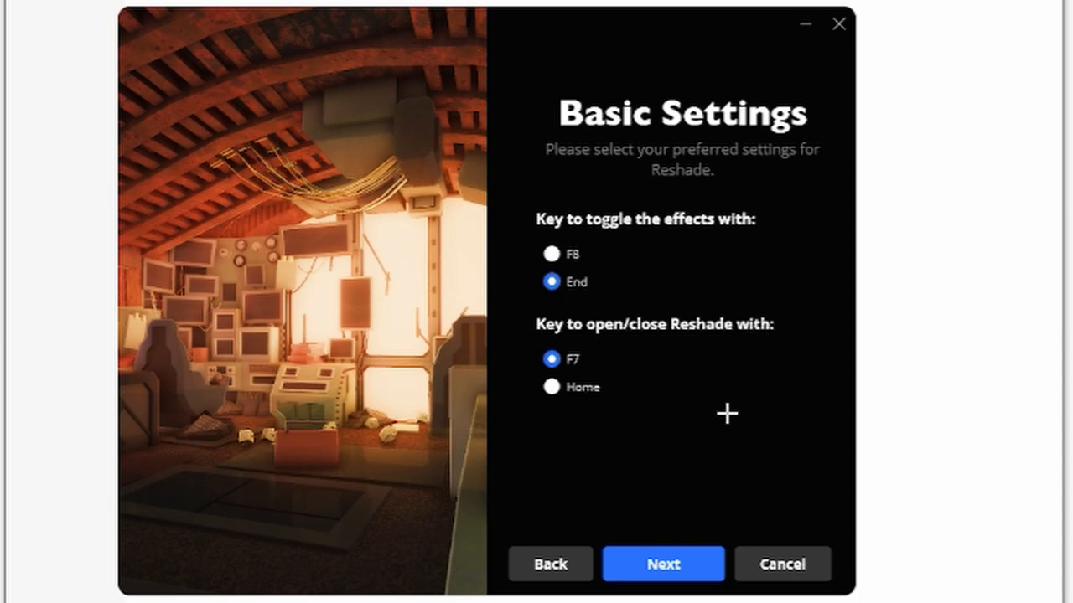
mouse_move(726, 434)
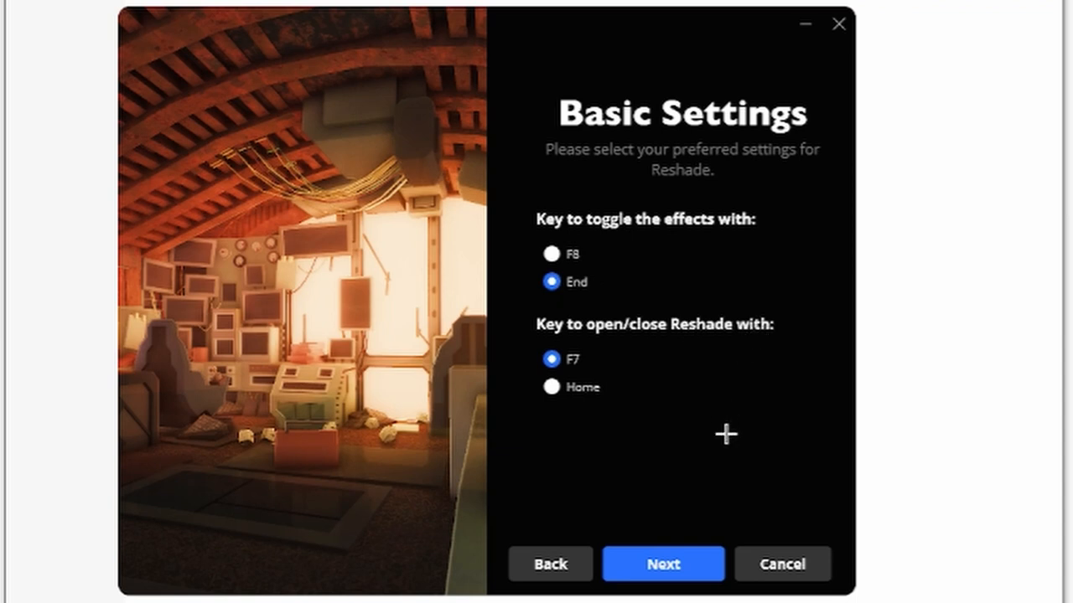
mouse_move(577, 392)
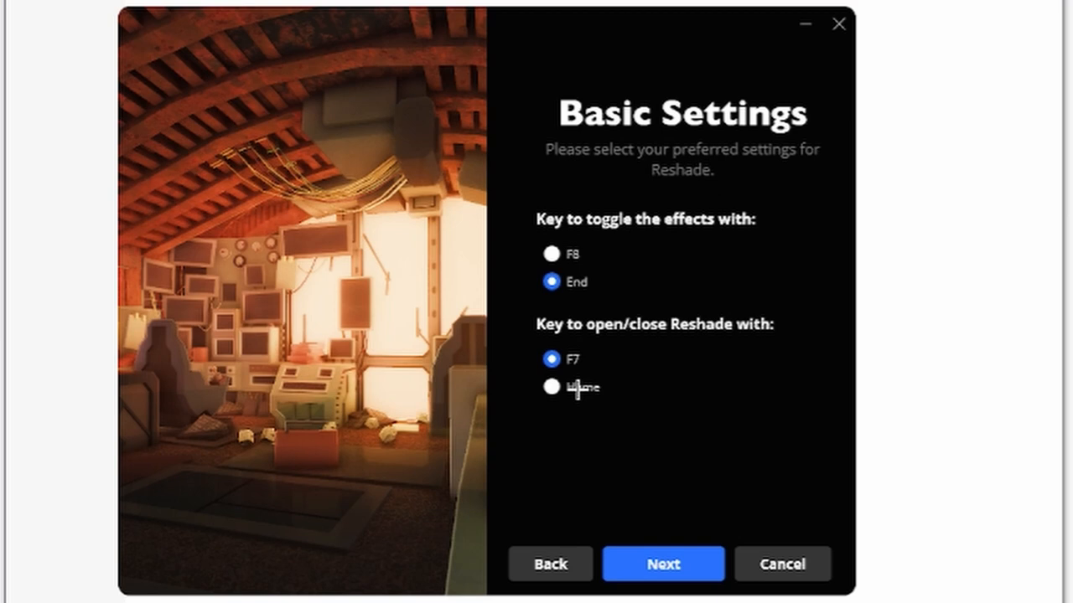
left_click(550, 387)
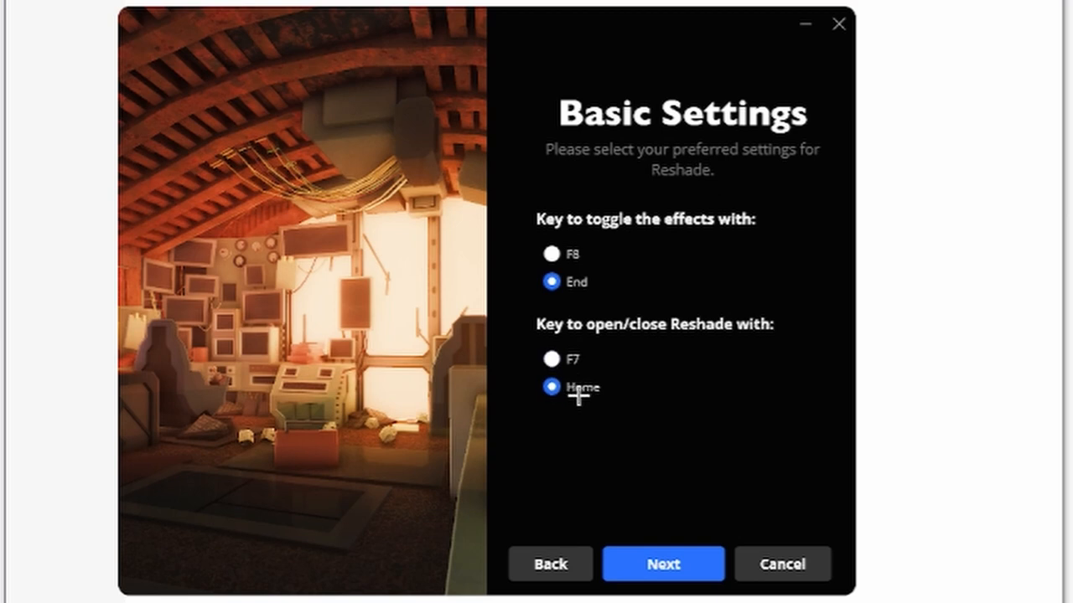
left_click(662, 563)
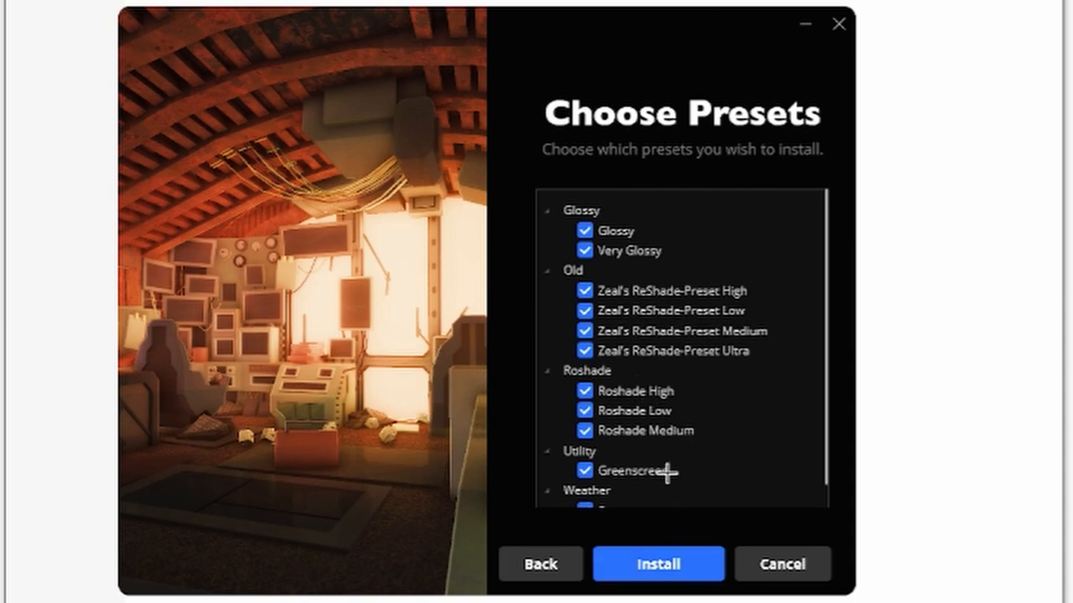
- Install all checked presets to 100% and close the finished installer
left_click(657, 563)
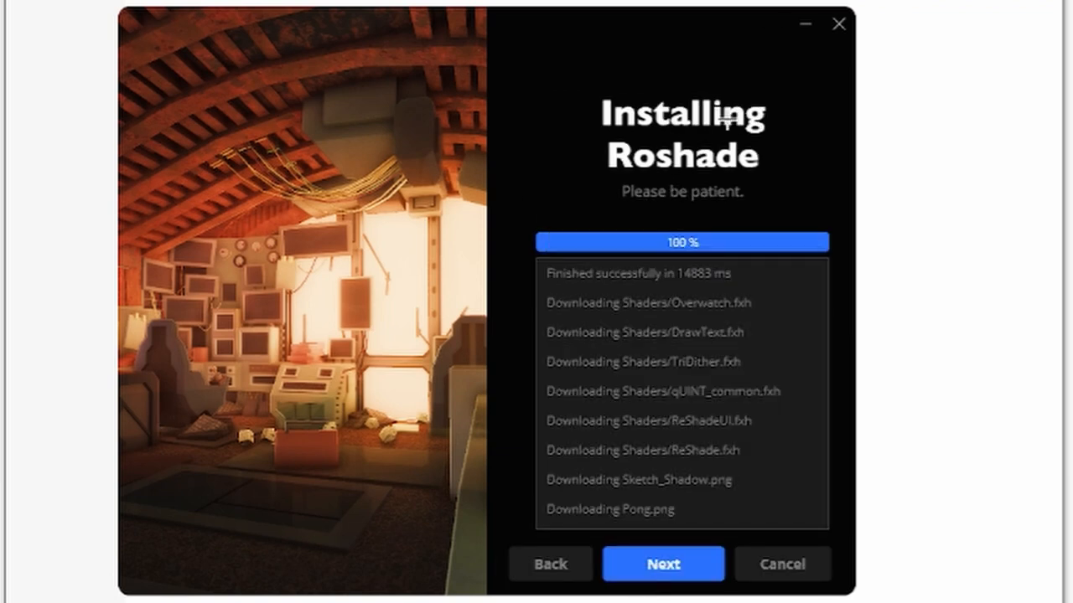
left_click(662, 563)
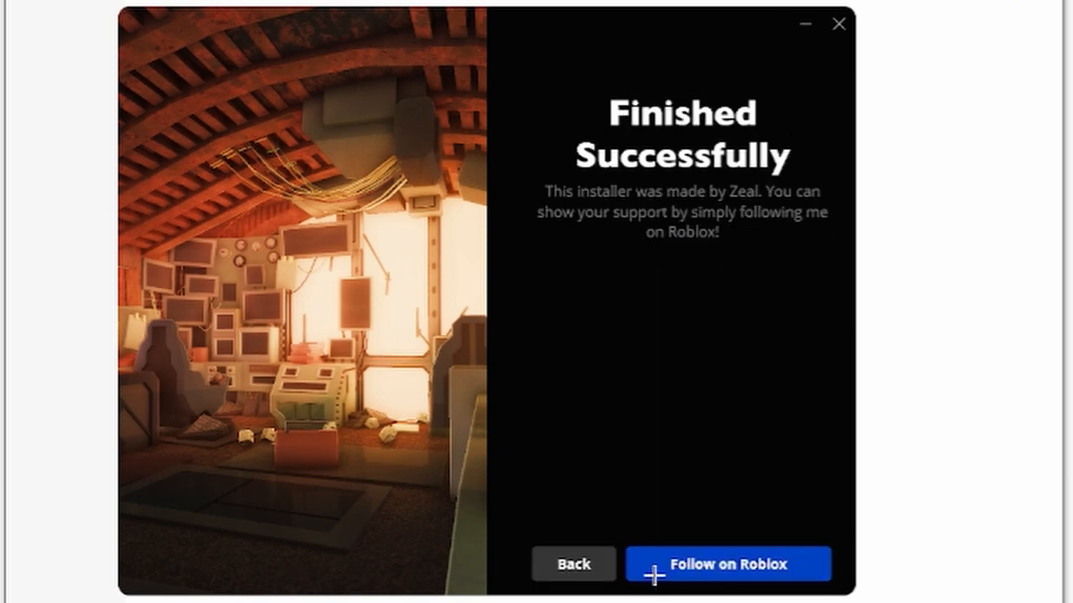
mouse_move(727, 563)
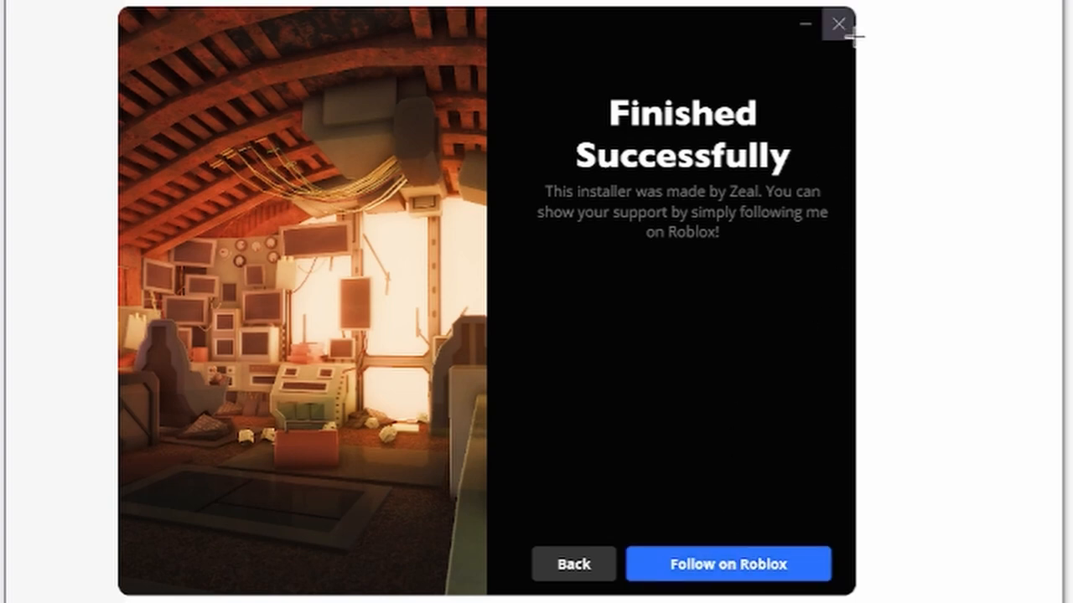
left_click(838, 24)
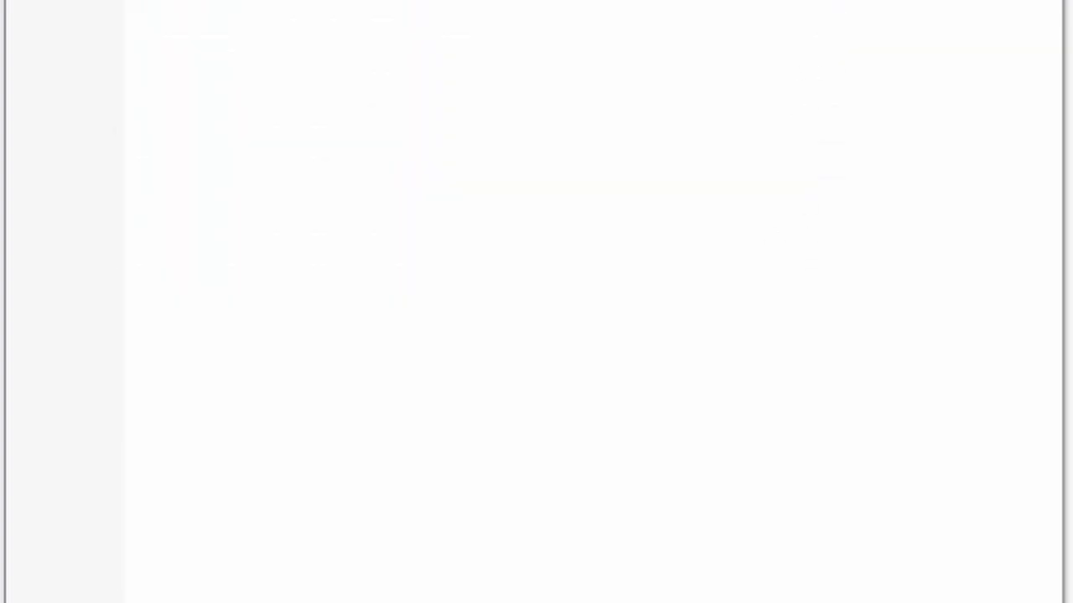
mouse_move(613, 183)
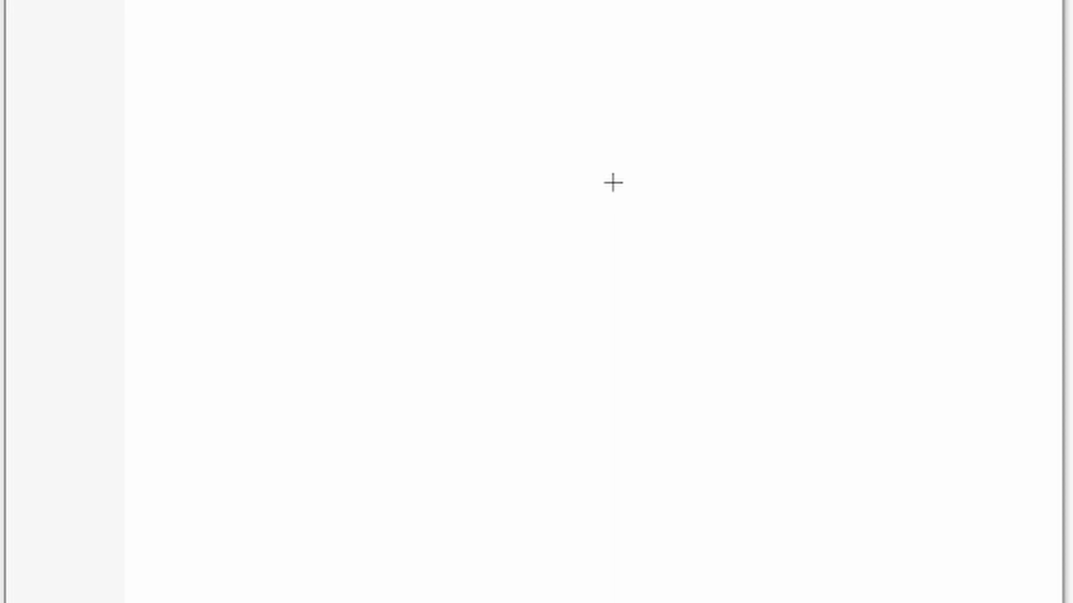
mouse_move(1039, 50)
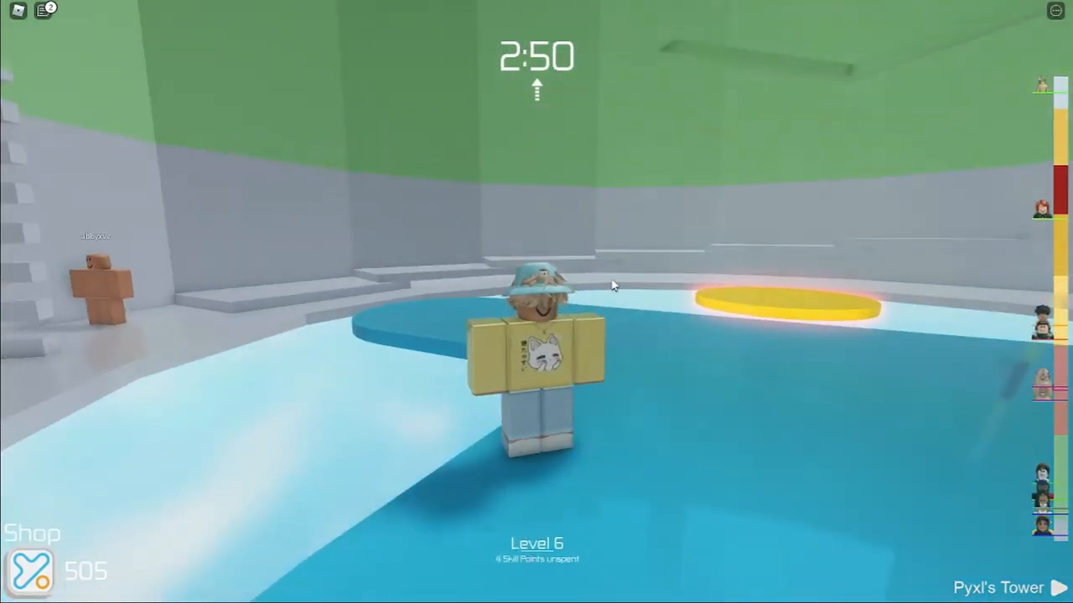
mouse_move(528, 276)
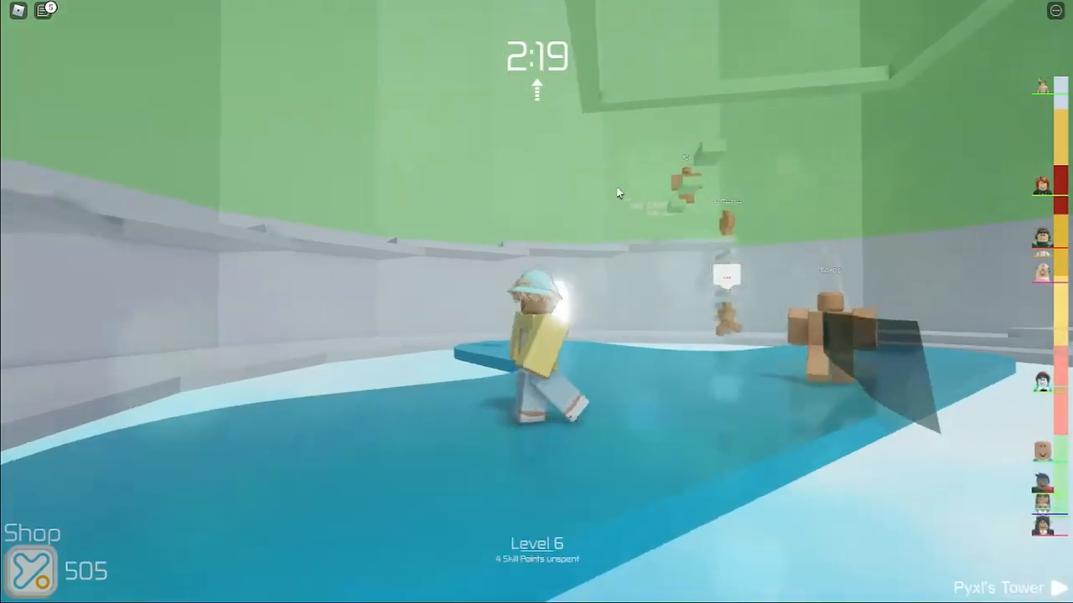
mouse_move(621, 198)
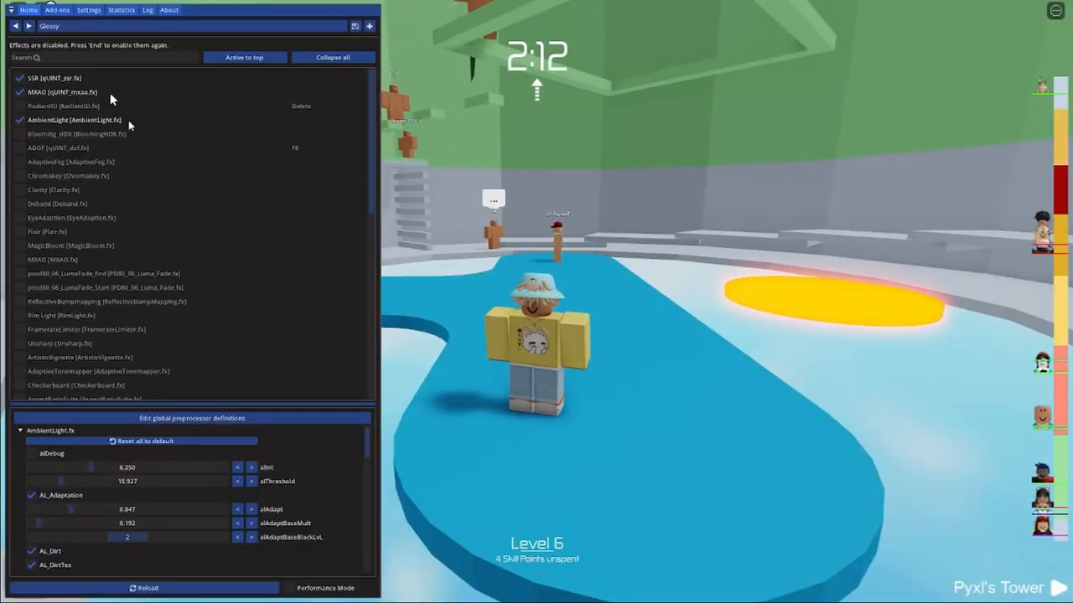
- Load the Glossy.ini preset from ReShade's installed preset list
left_click(48, 27)
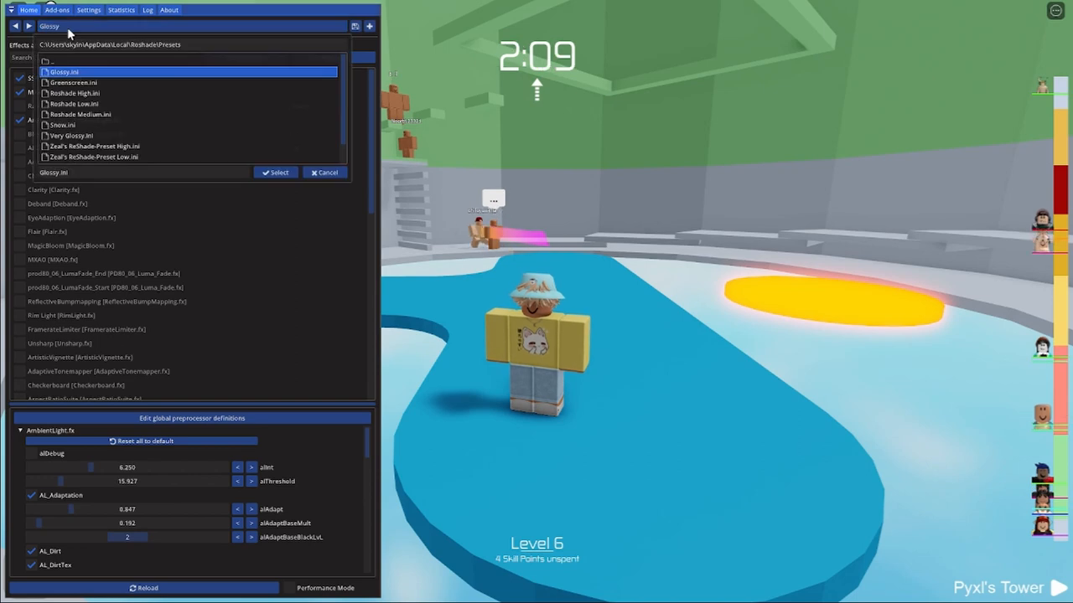
left_click(275, 171)
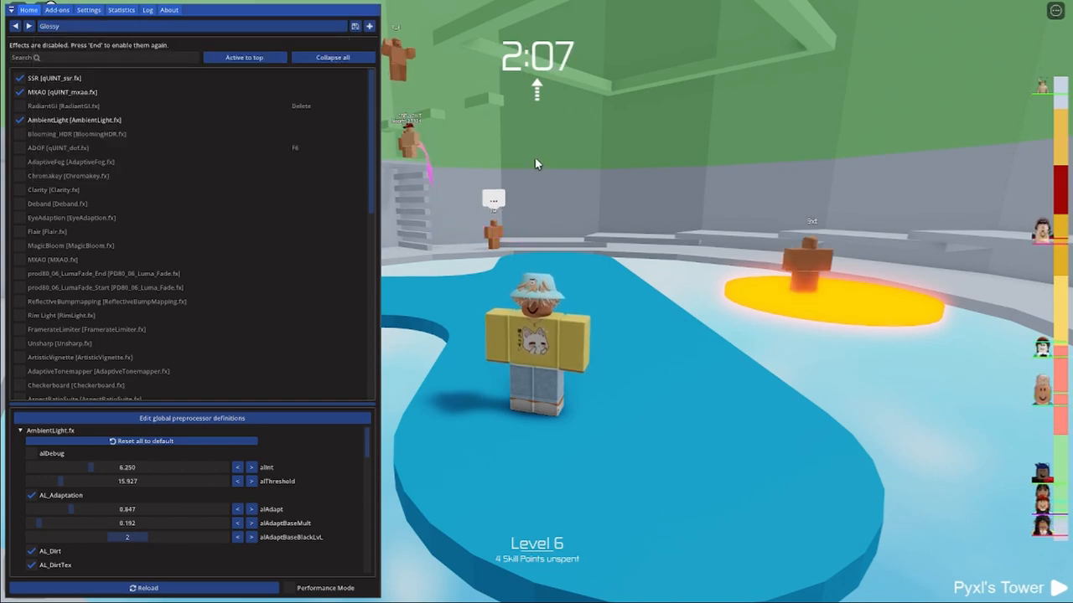